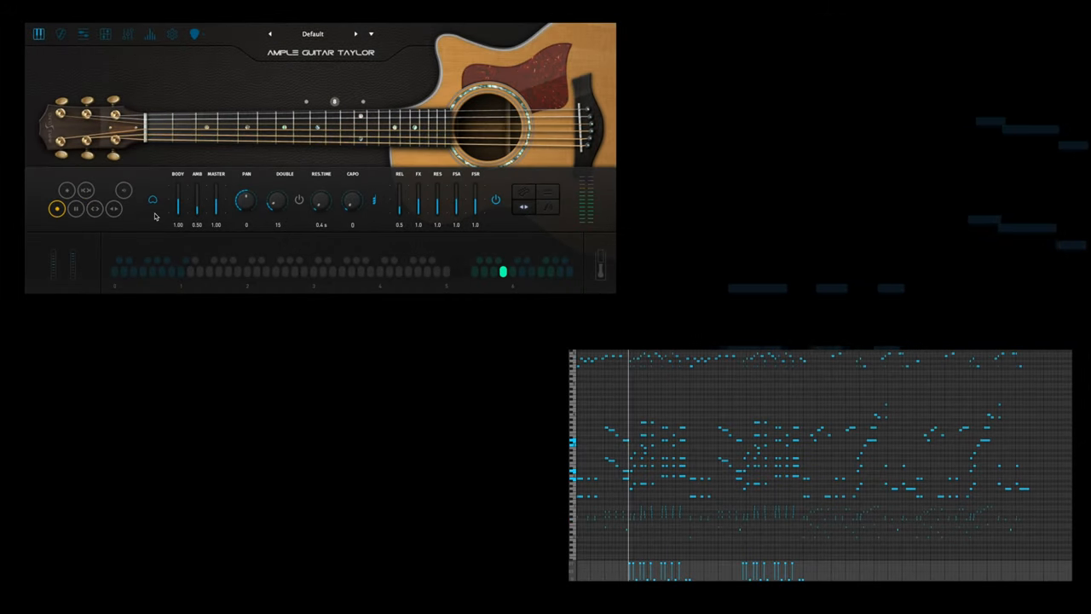
Step: Bypass the Taylor guitar's FX beside the BODY slider during MIDI playback
left_click(154, 205)
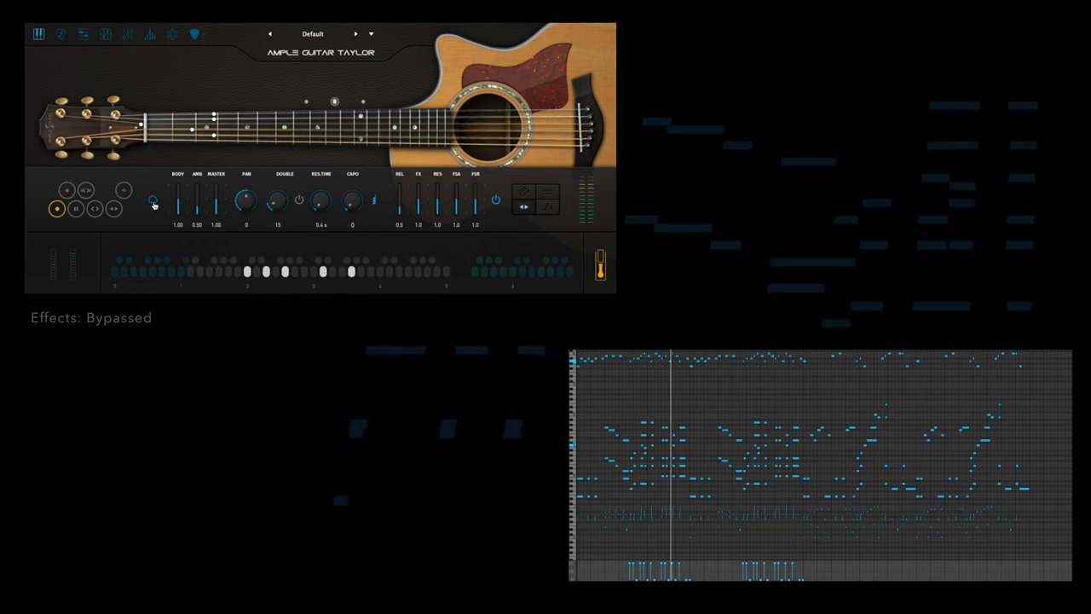
mouse_move(153, 204)
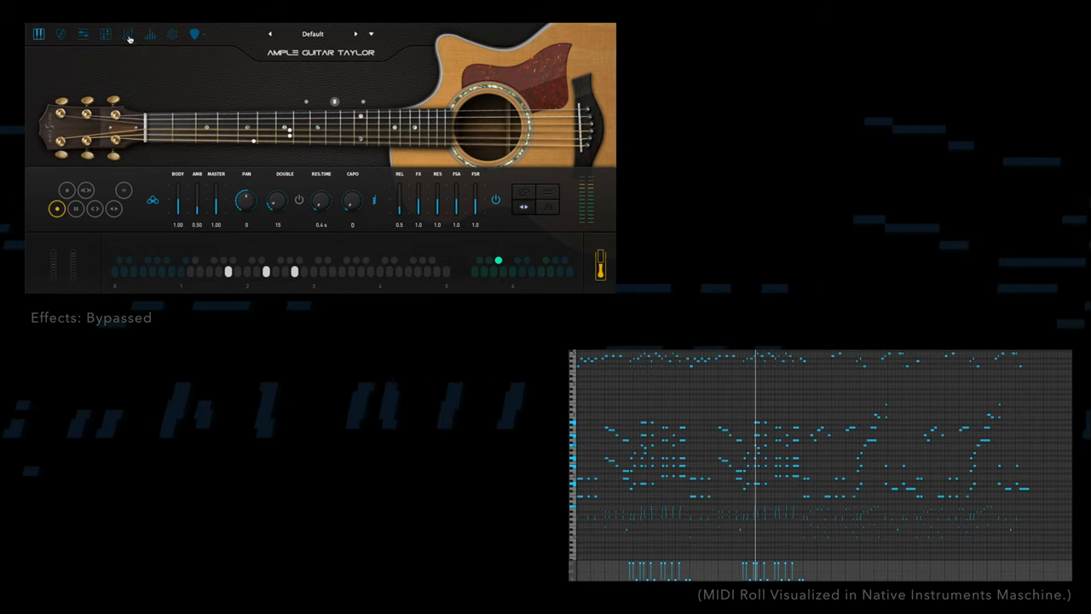
left_click(128, 34)
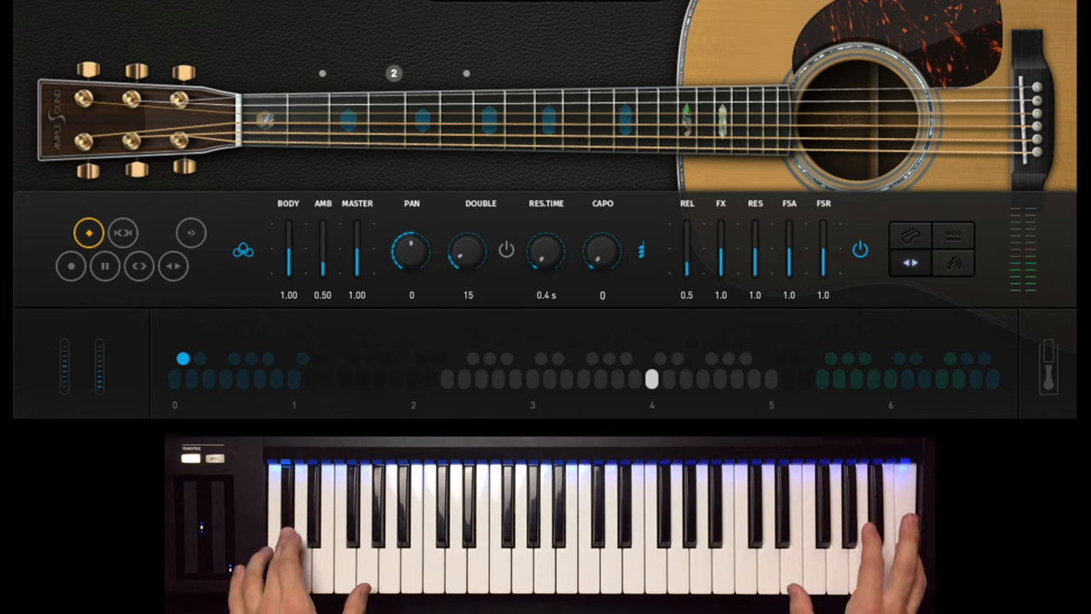
Step: Try three different articulations on the Martin guitar while playing the keyboard
left_click(104, 265)
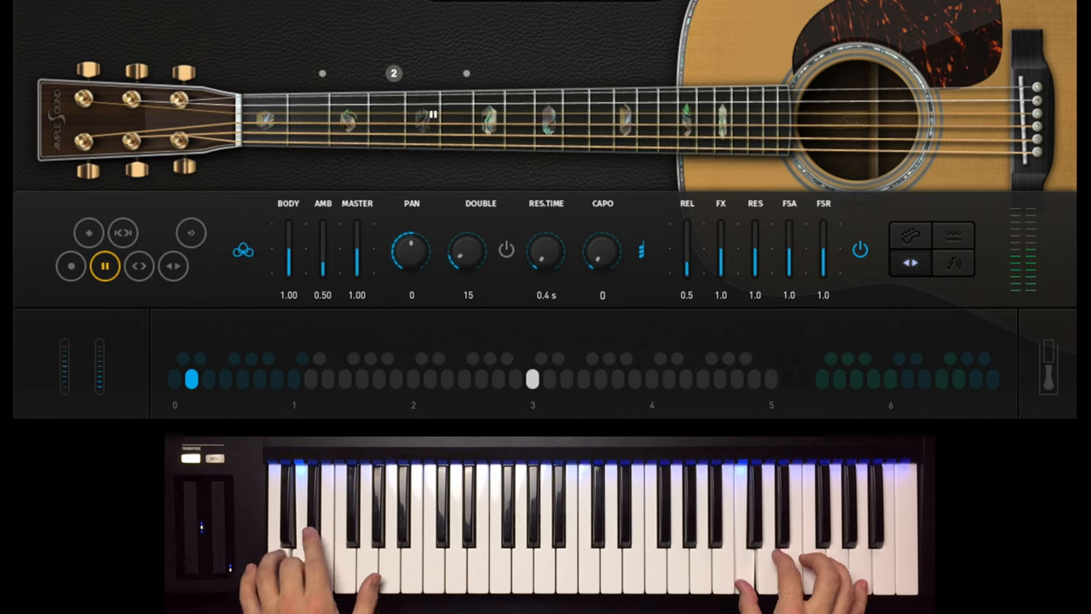
left_click(123, 232)
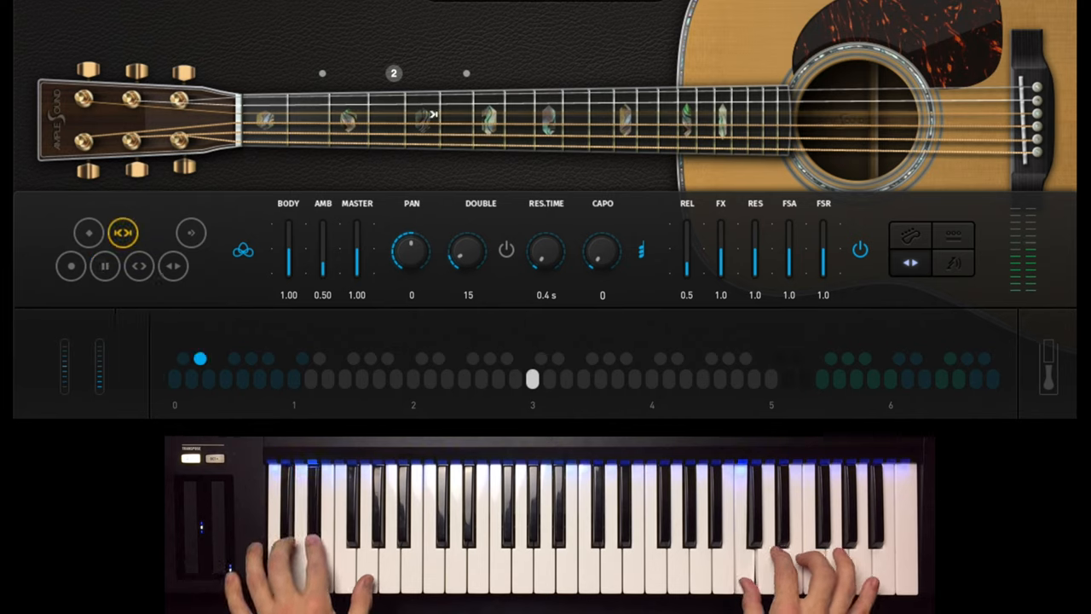
left_click(138, 266)
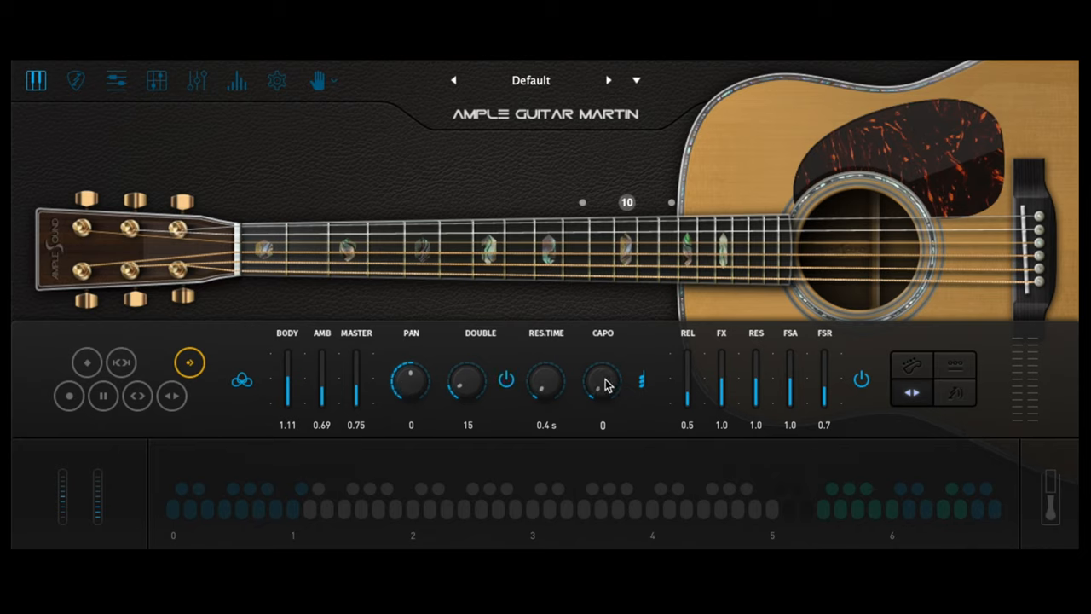
Step: Set the capo to fret 4 and raise the REL release level to 0.9
left_click_drag(602, 381, 603, 358)
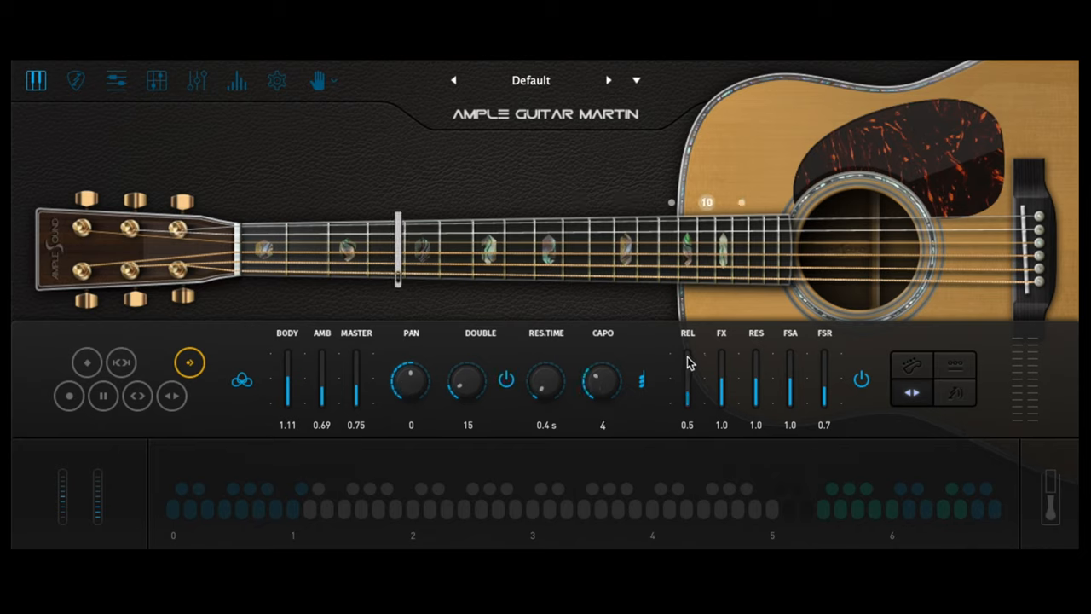
left_click_drag(687, 397, 687, 366)
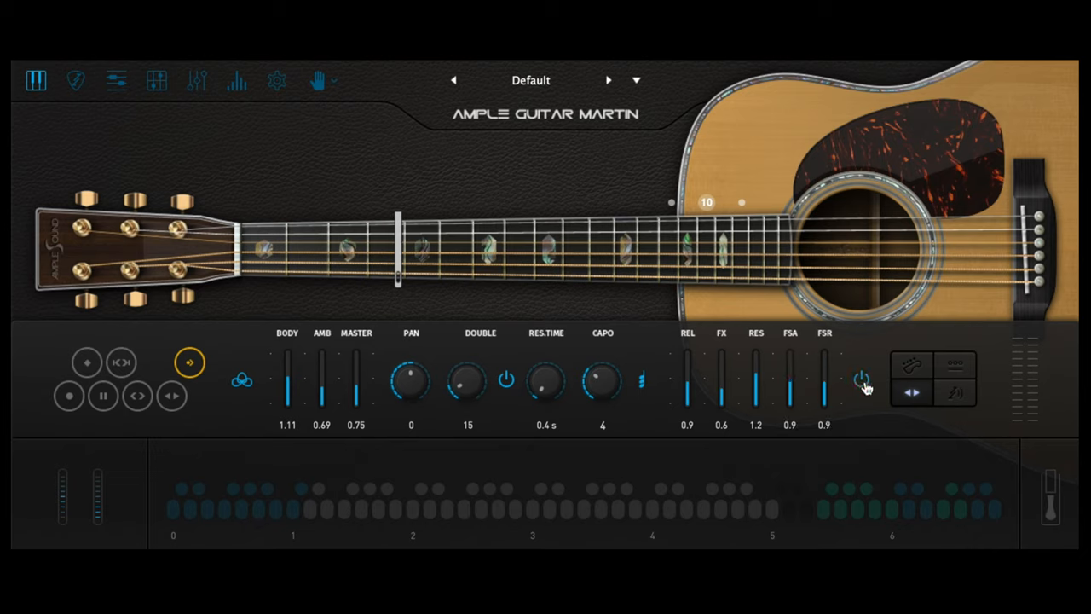
mouse_move(955, 375)
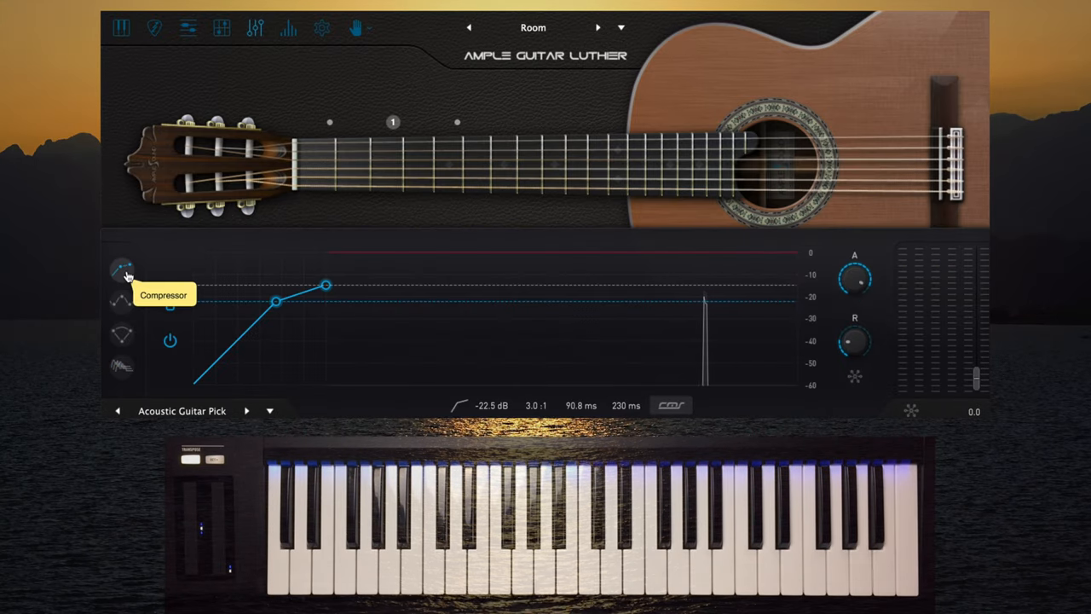
Step: Review the Luther guitar's compressor and equalizer, then choose the Room 2 reverb preset
left_click(121, 302)
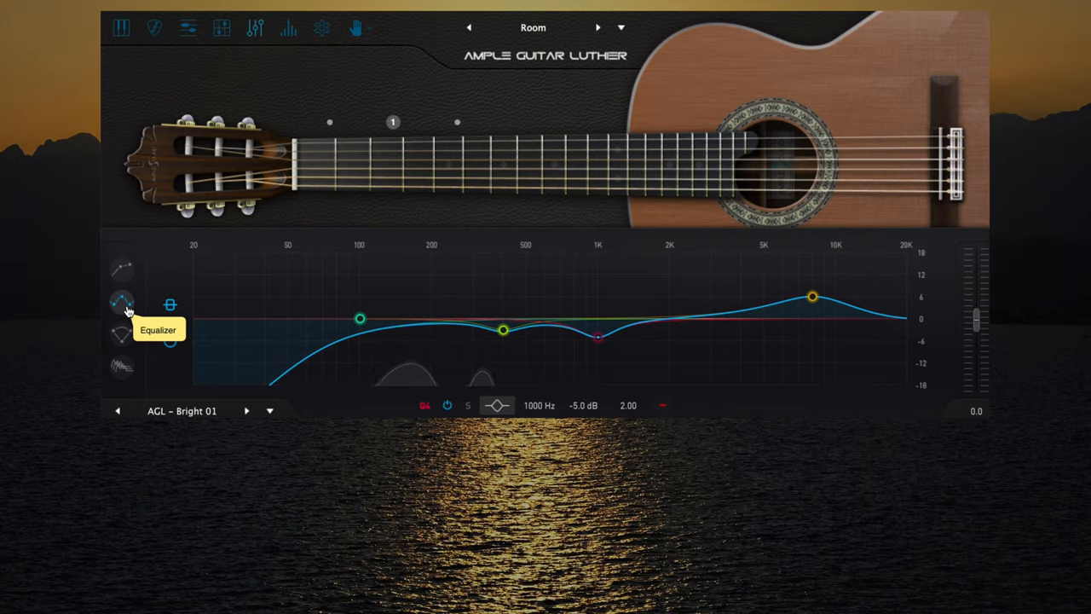
left_click(120, 409)
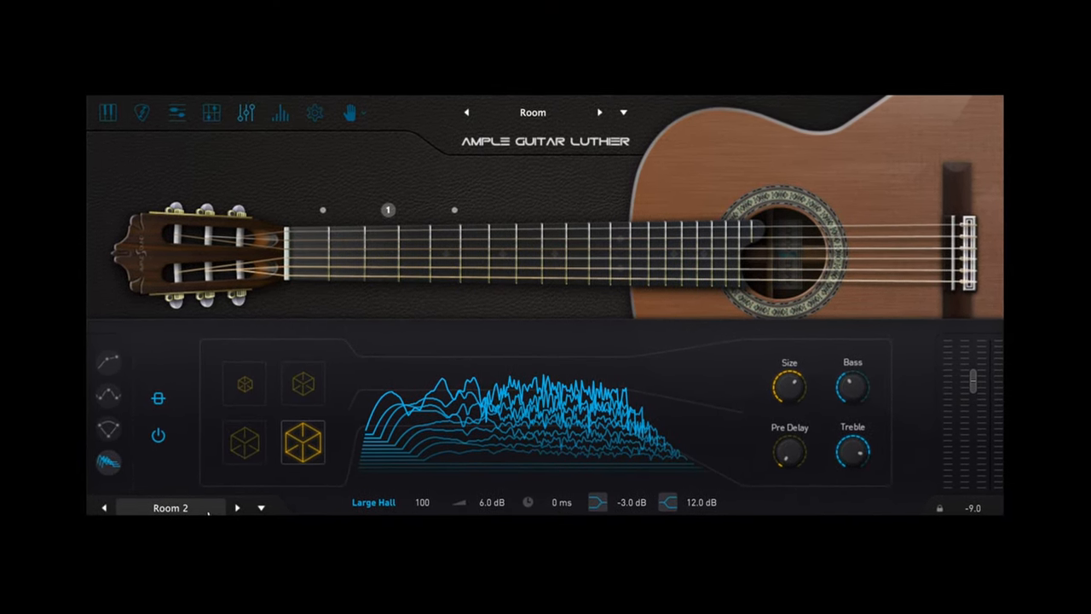
left_click(171, 507)
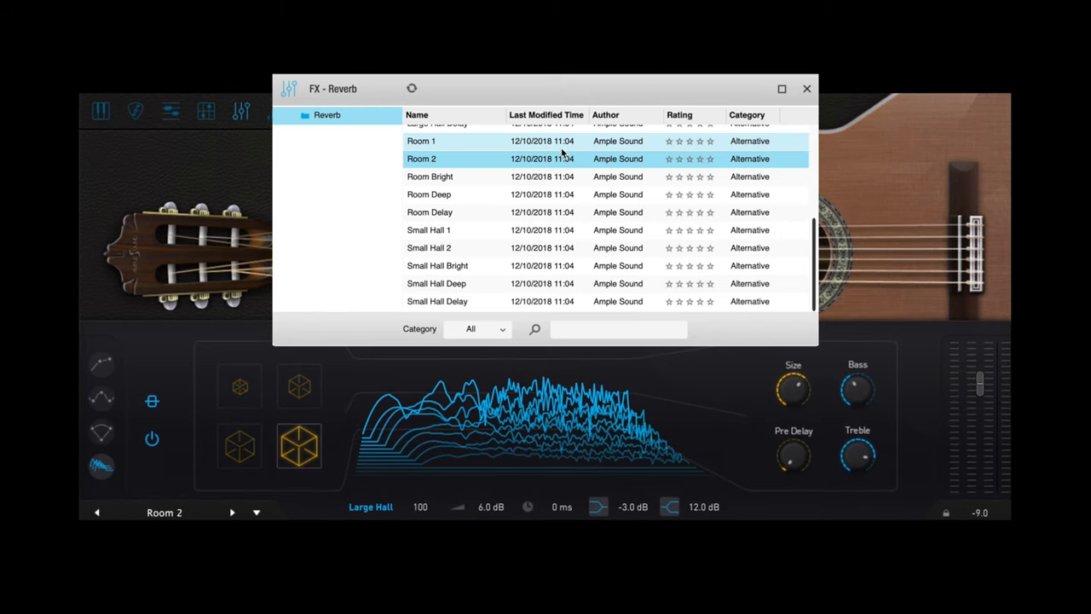
left_click(806, 88)
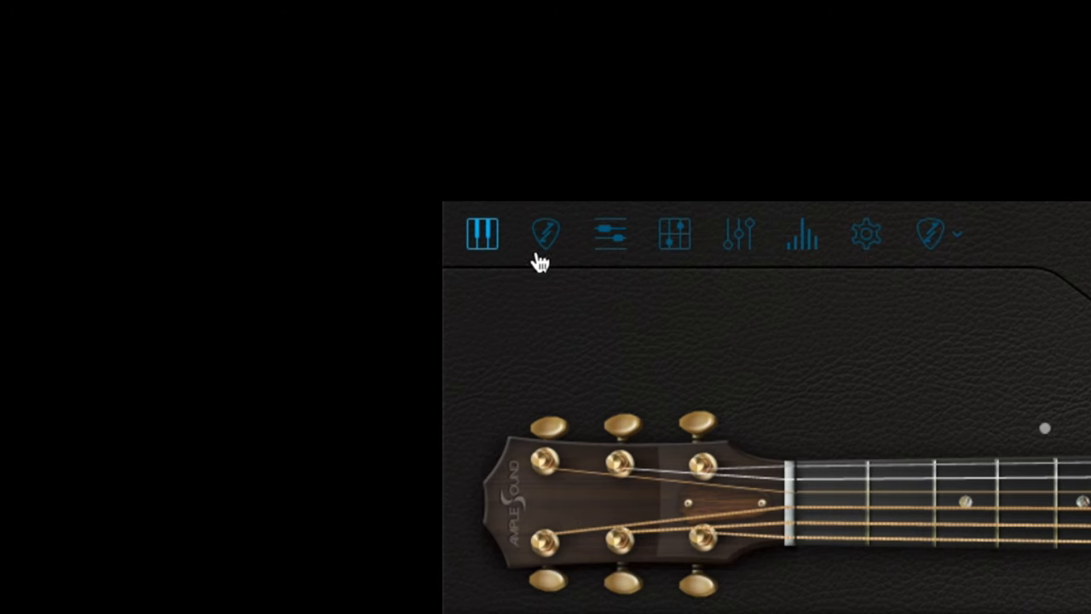
mouse_move(545, 234)
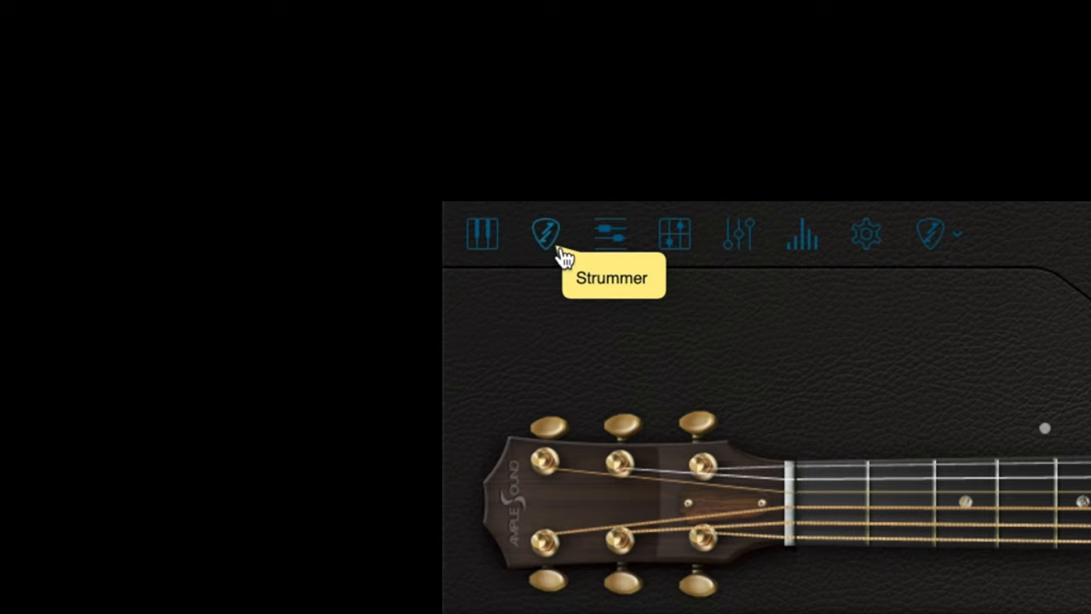
Step: Try chord detection in the Strummer, return to the twelve-chord table and play sequence 6
left_click(546, 234)
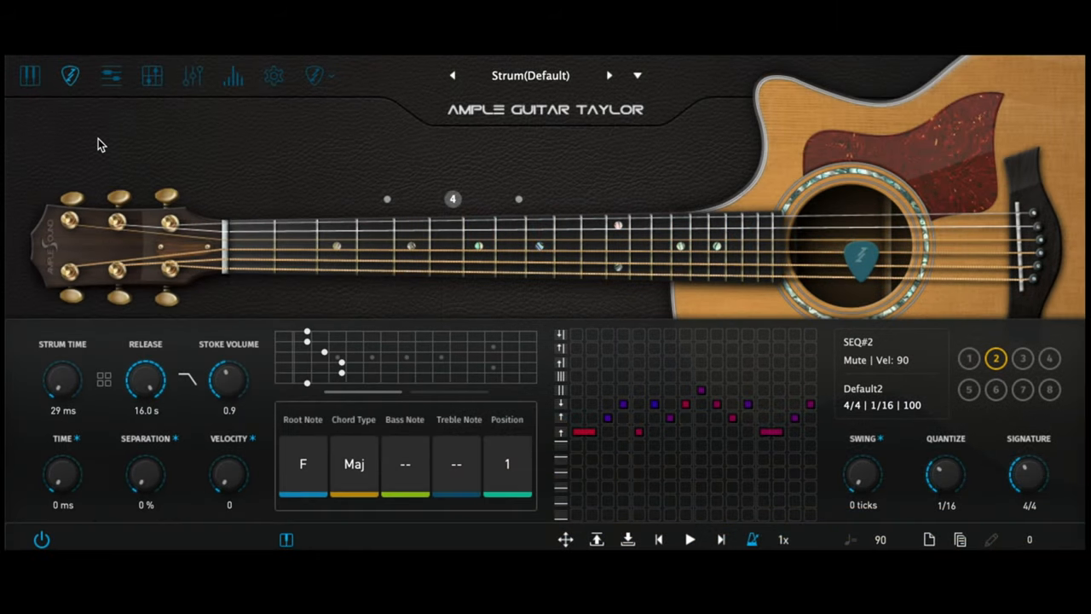
mouse_move(162, 234)
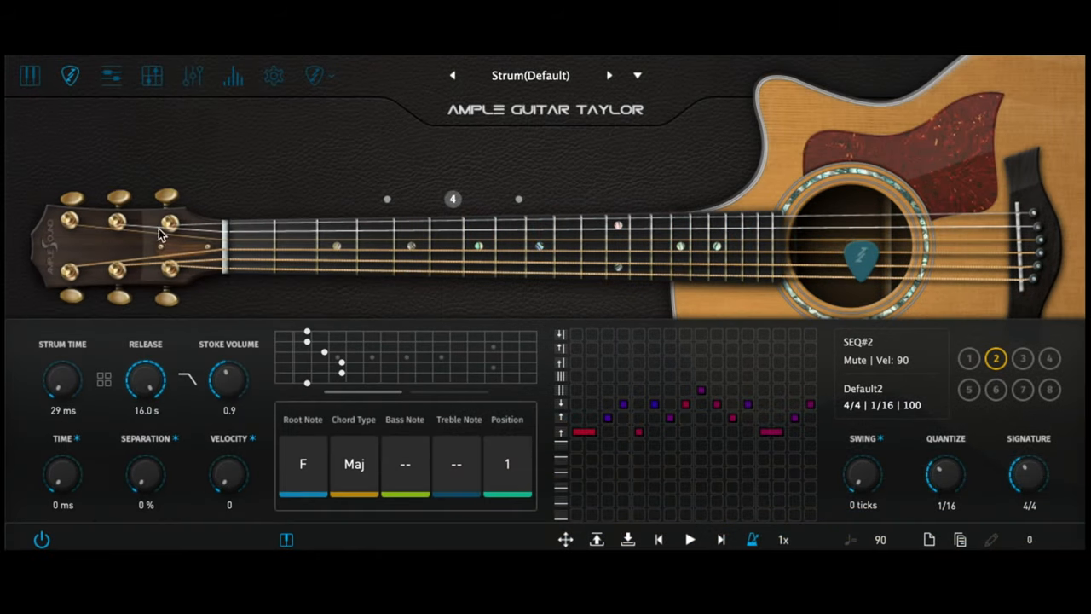
left_click(286, 539)
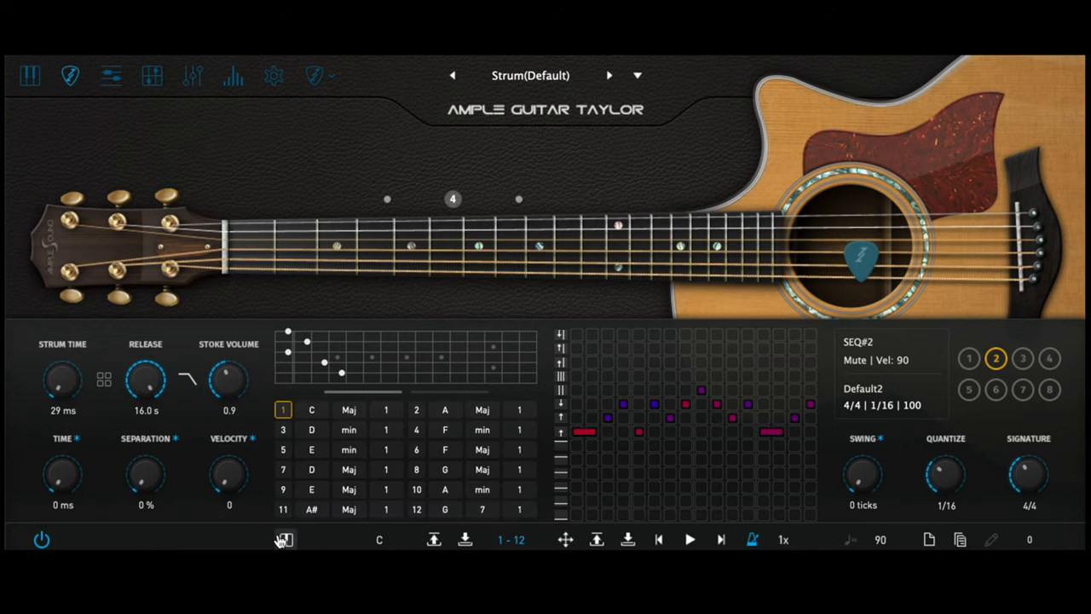
left_click(284, 540)
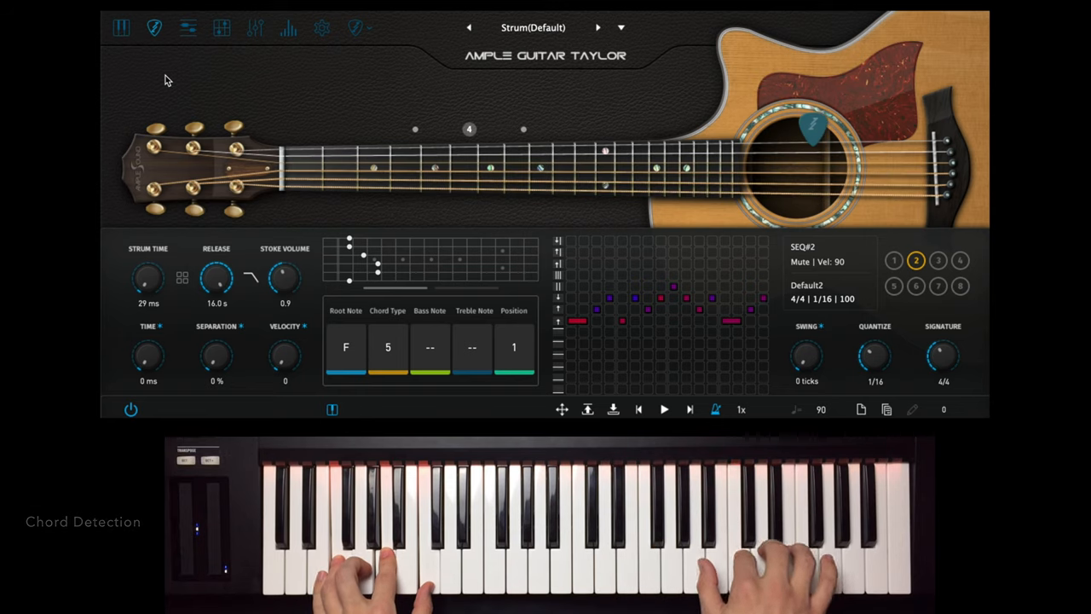
left_click(915, 286)
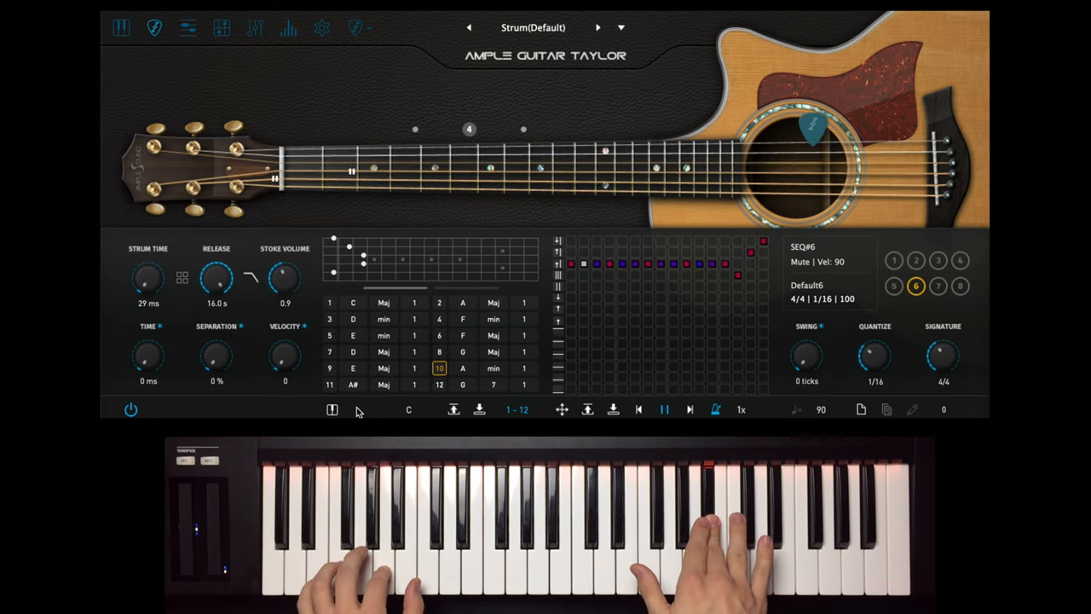
left_click(664, 409)
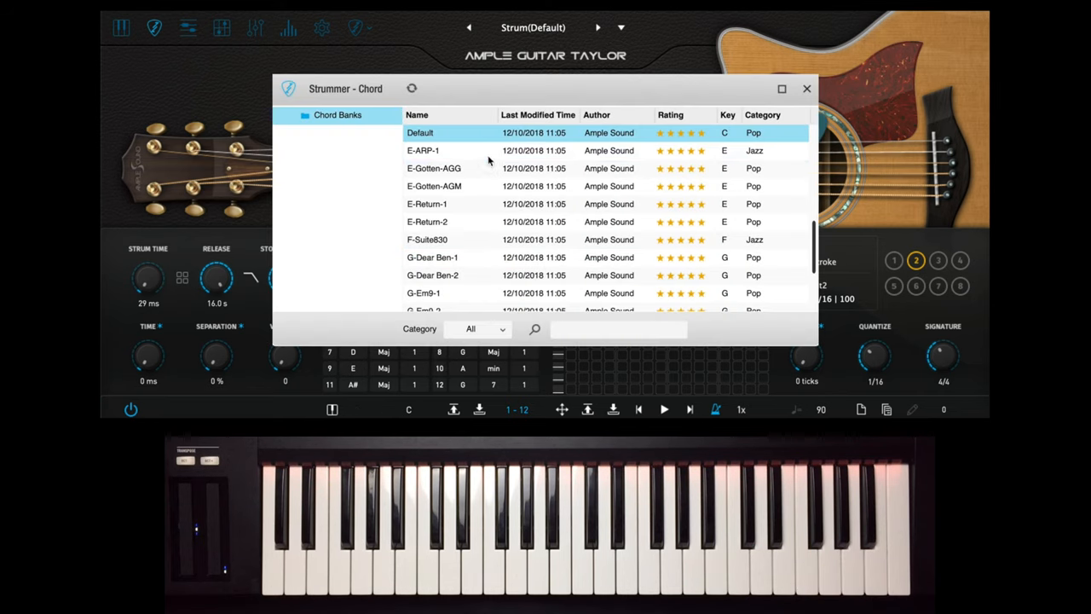
Step: Load the G-Dear Ben-1 chord bank and switch the Strummer to Chord Detection
left_click(432, 256)
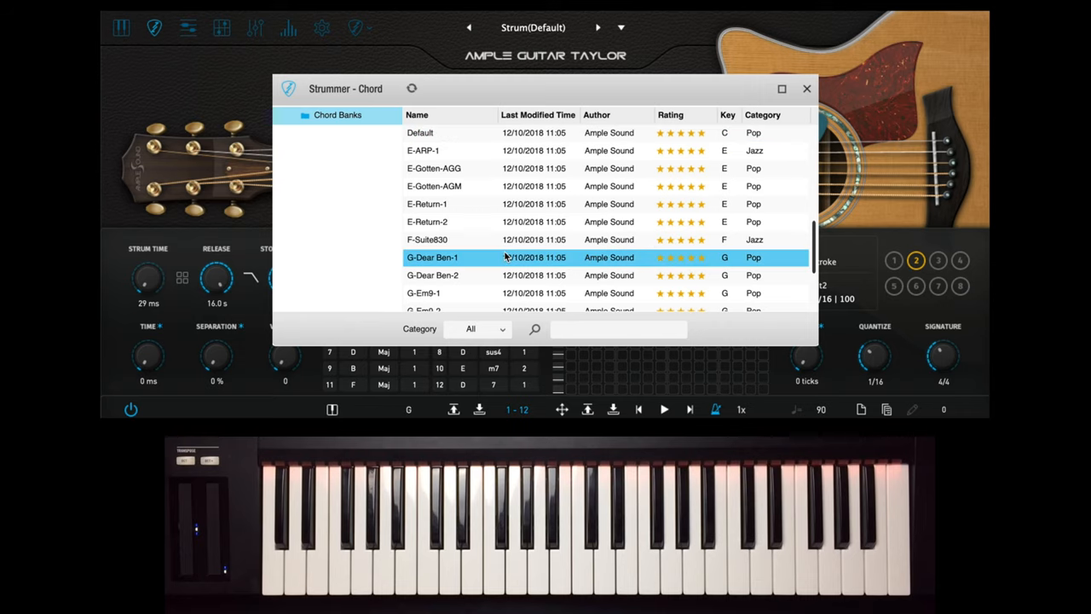
left_click(426, 204)
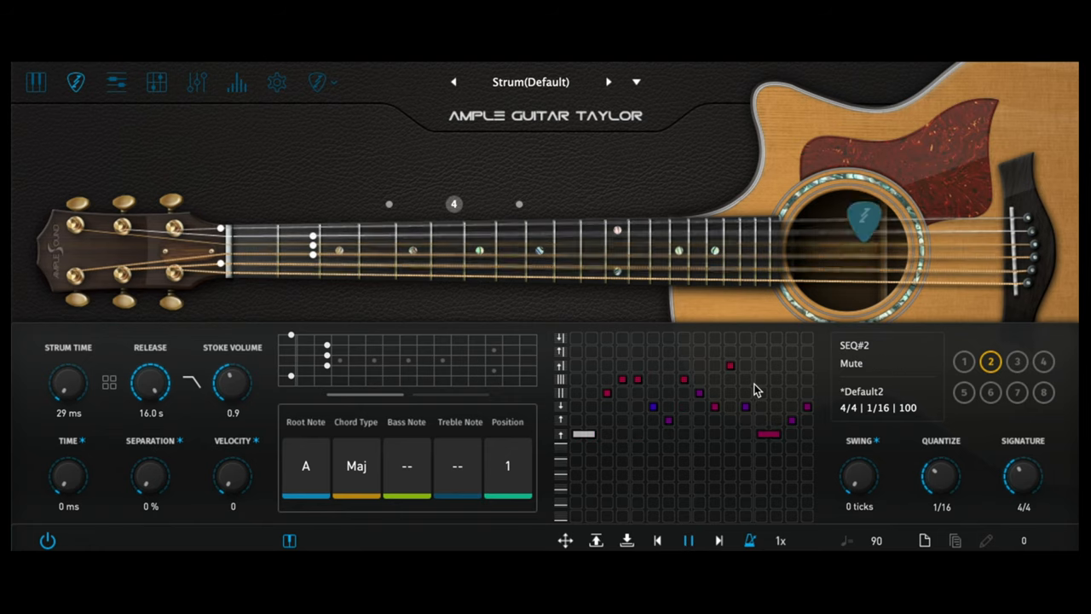
left_click(690, 539)
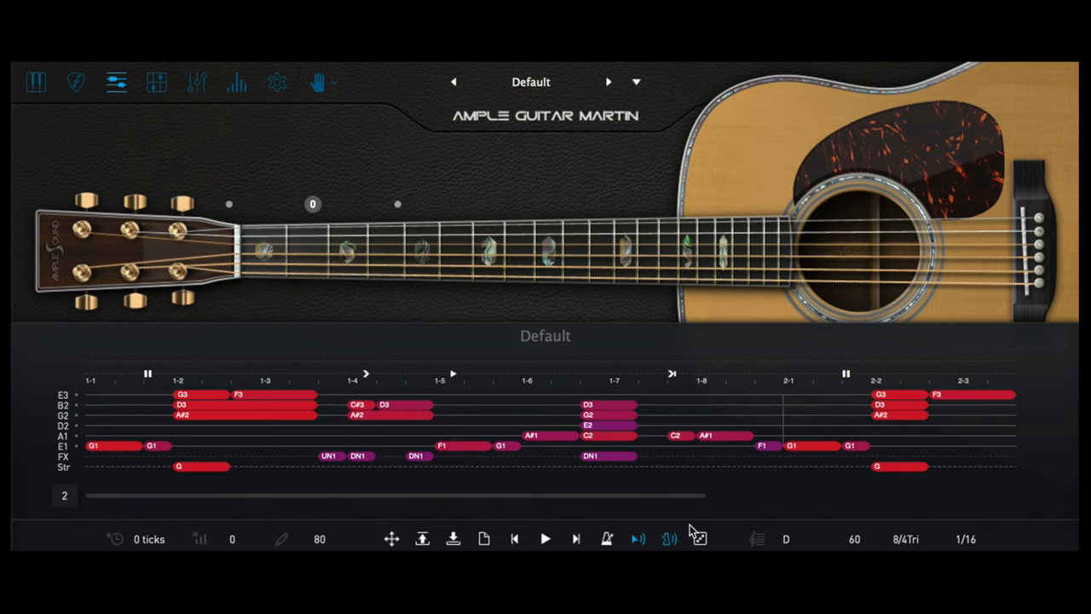
mouse_move(735, 543)
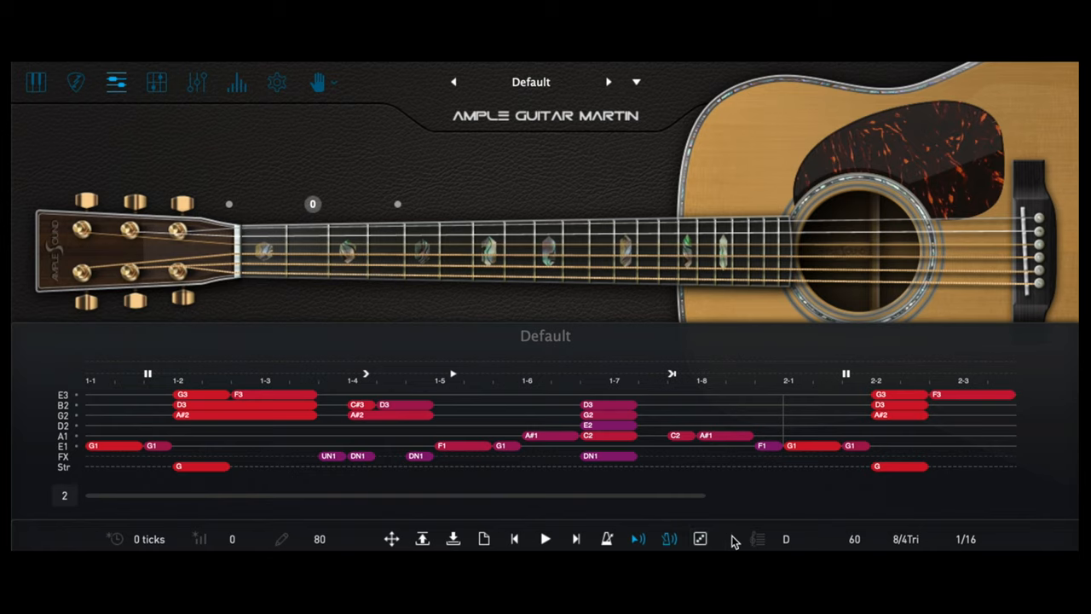
Step: Roll a random A madd9 arpeggio riff with the Riffer's dice generator
left_click(700, 537)
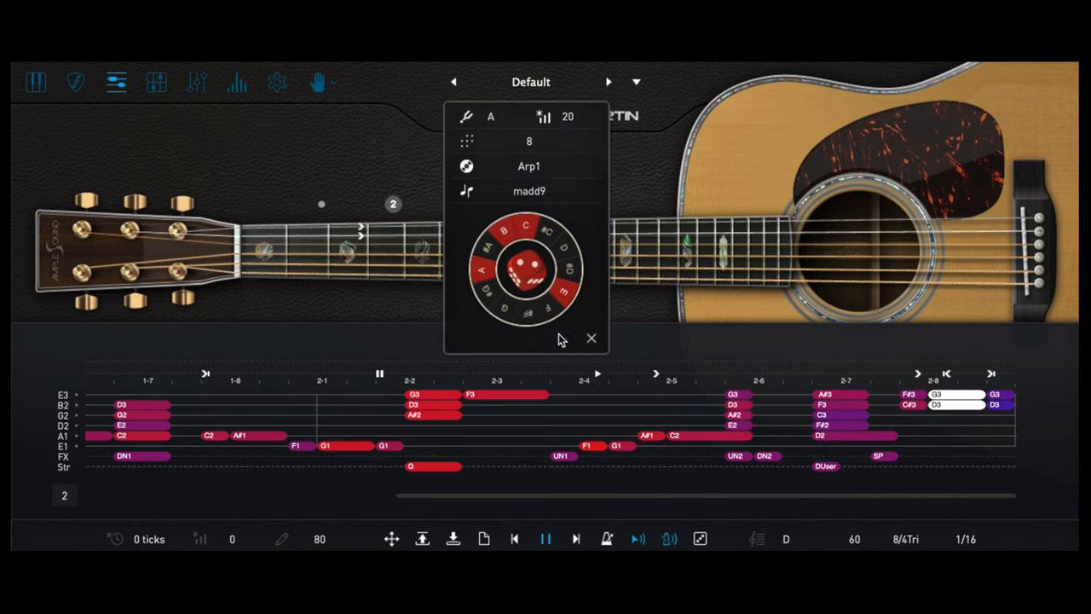
left_click(526, 269)
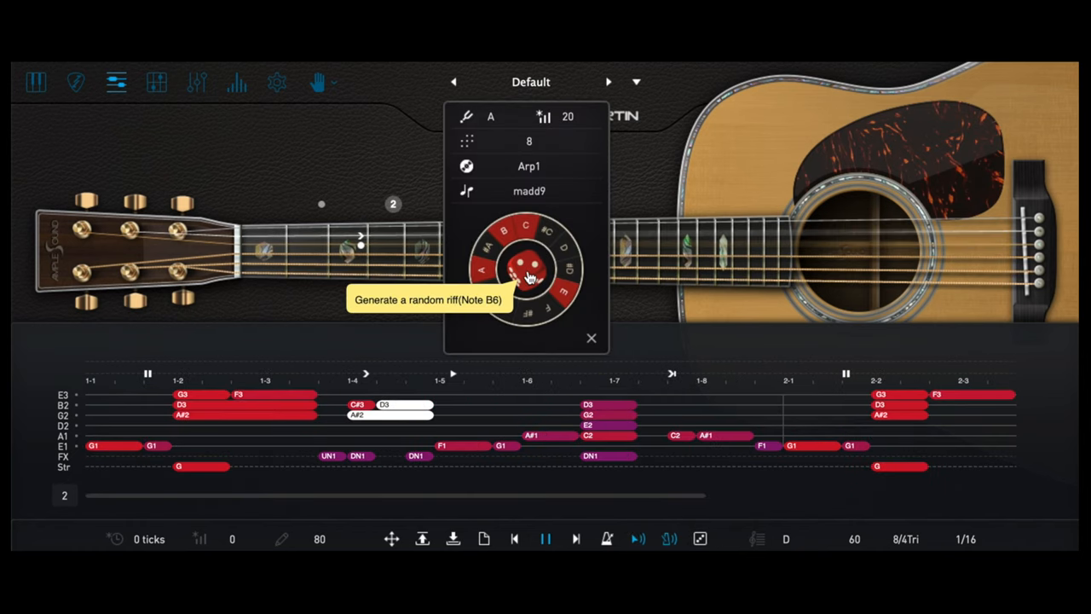
left_click(528, 264)
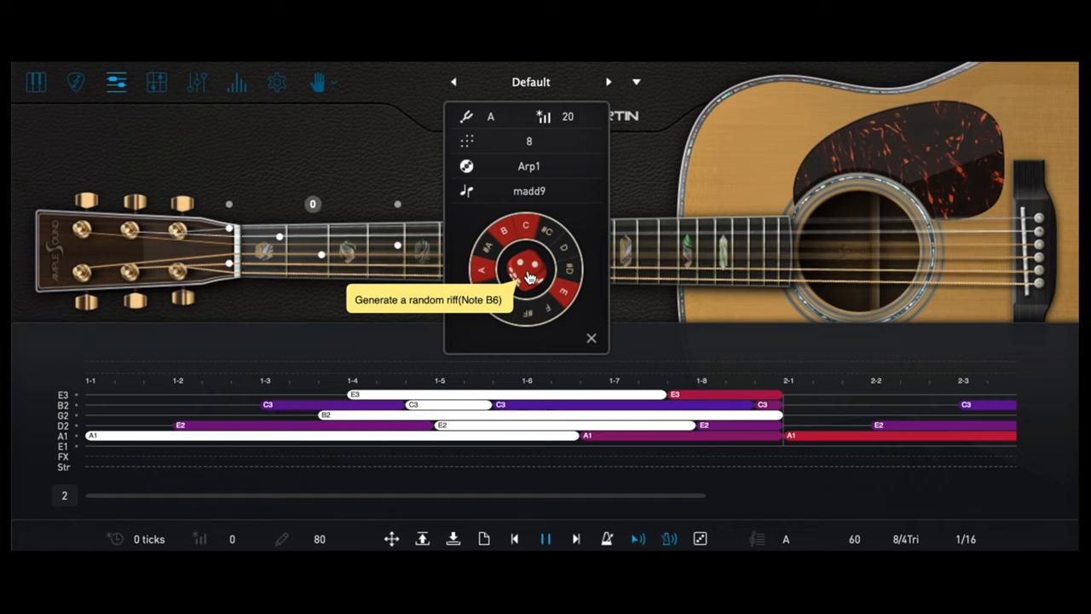
left_click(531, 264)
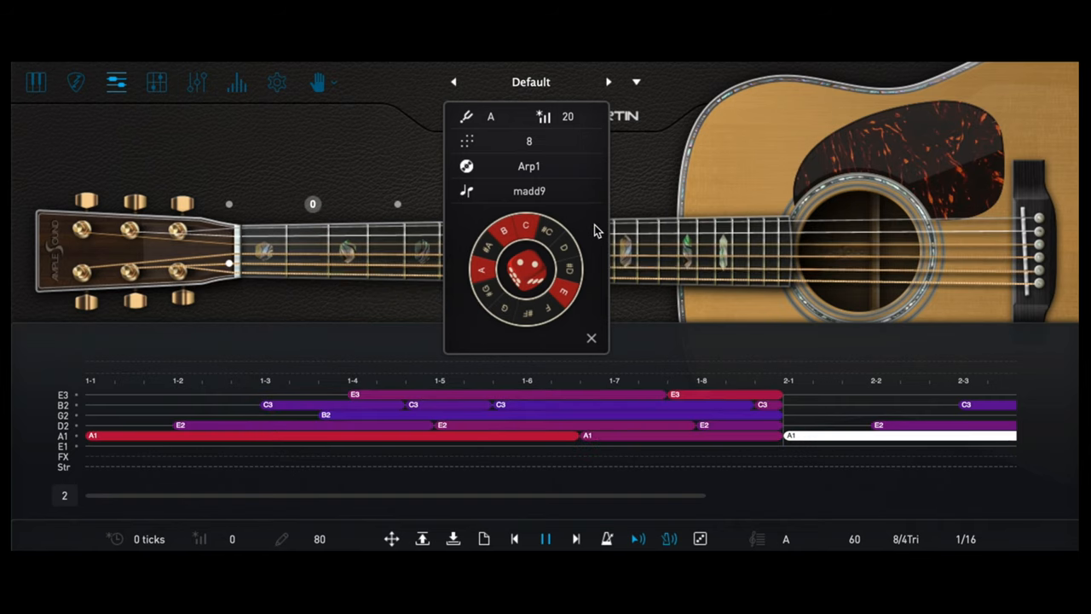
left_click(490, 116)
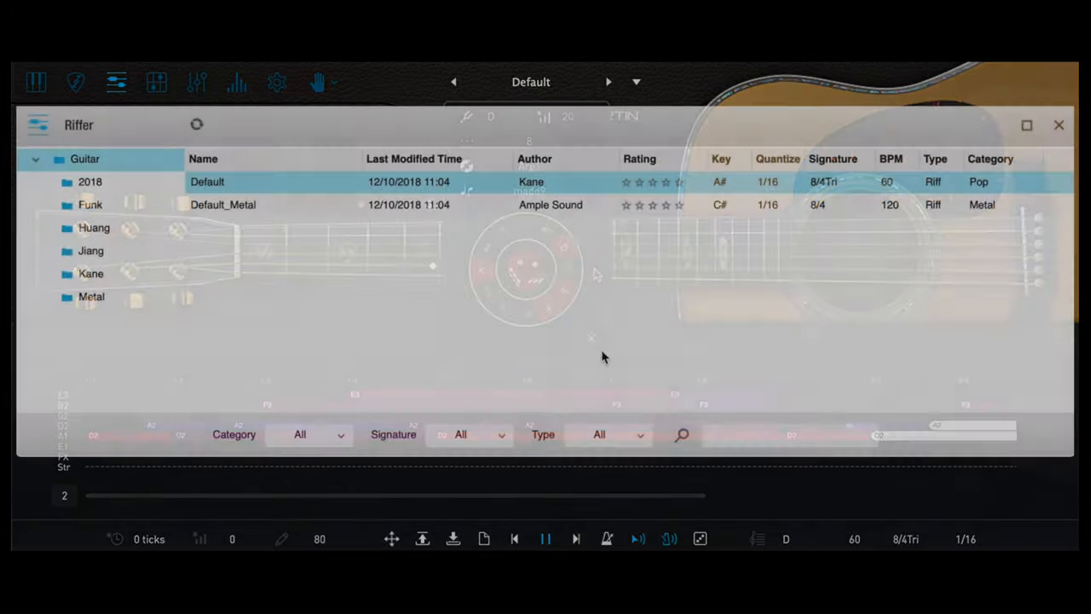
Step: Browse the Funk folder in the riff library and close it
left_click(91, 205)
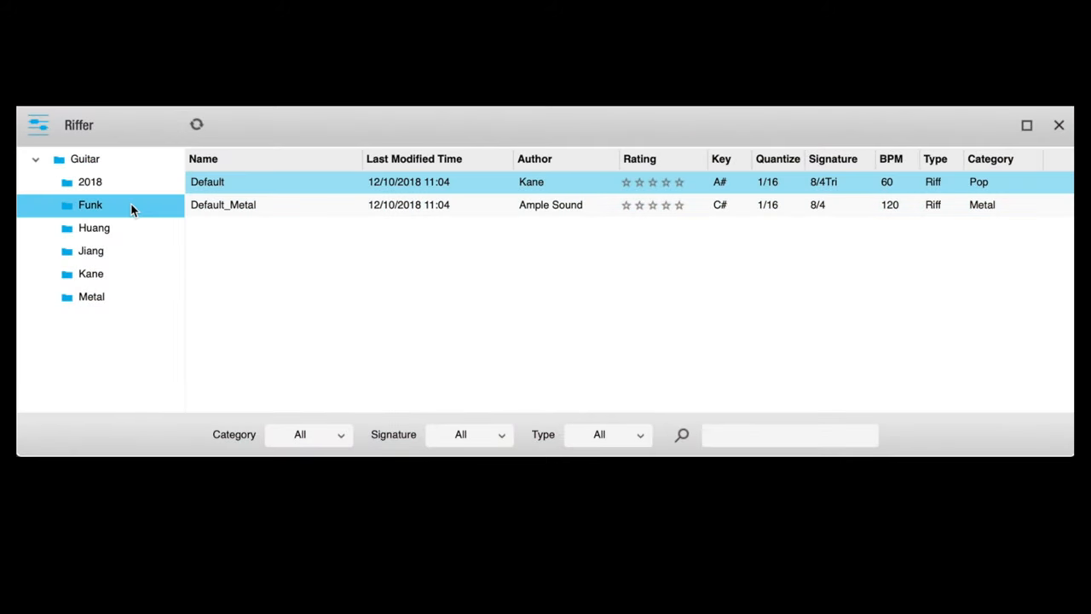
left_click(90, 204)
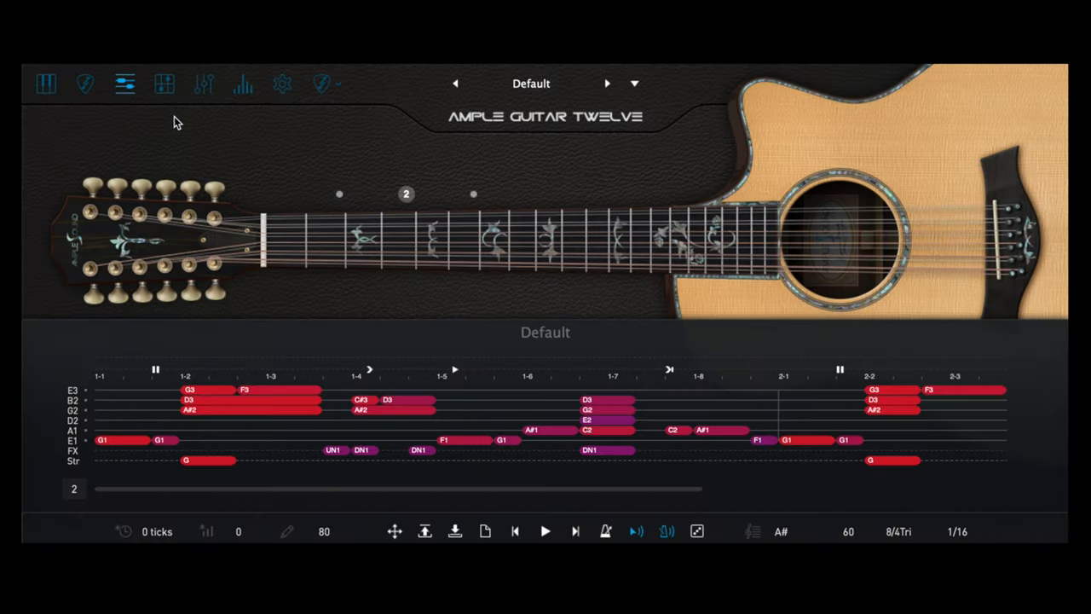
Step: Play back the Hotel California tablature in the tab reader
left_click(164, 83)
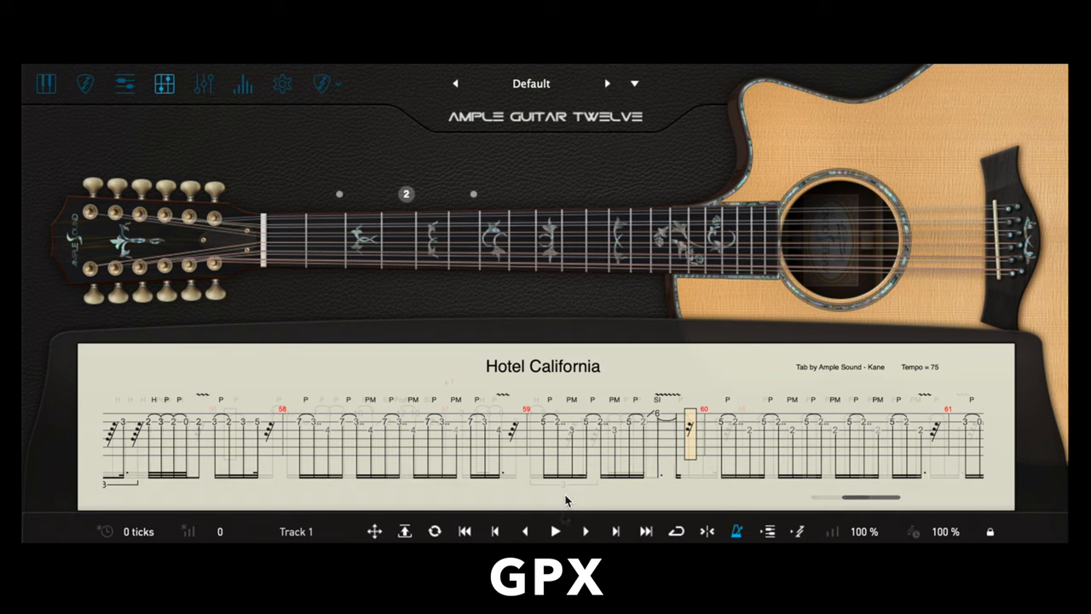
left_click(555, 531)
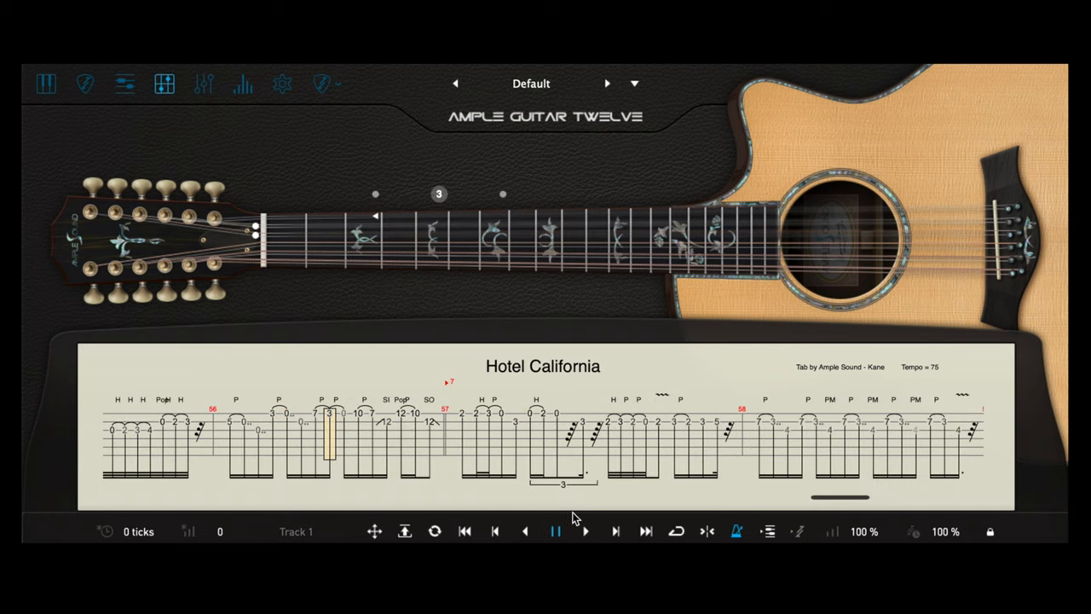